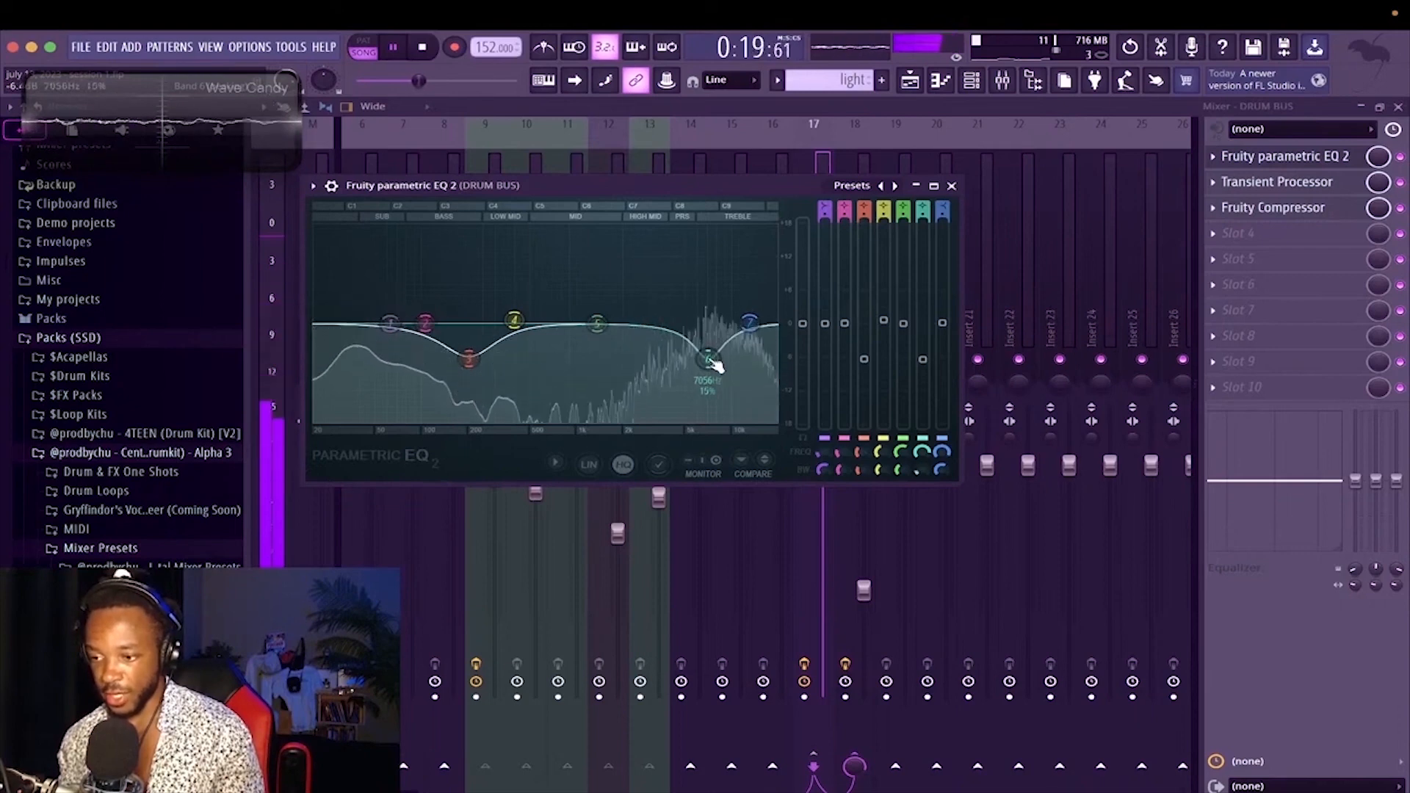
Close the drum bus Parametric EQ 2 window and view the Master channel's effect slots.
click(393, 47)
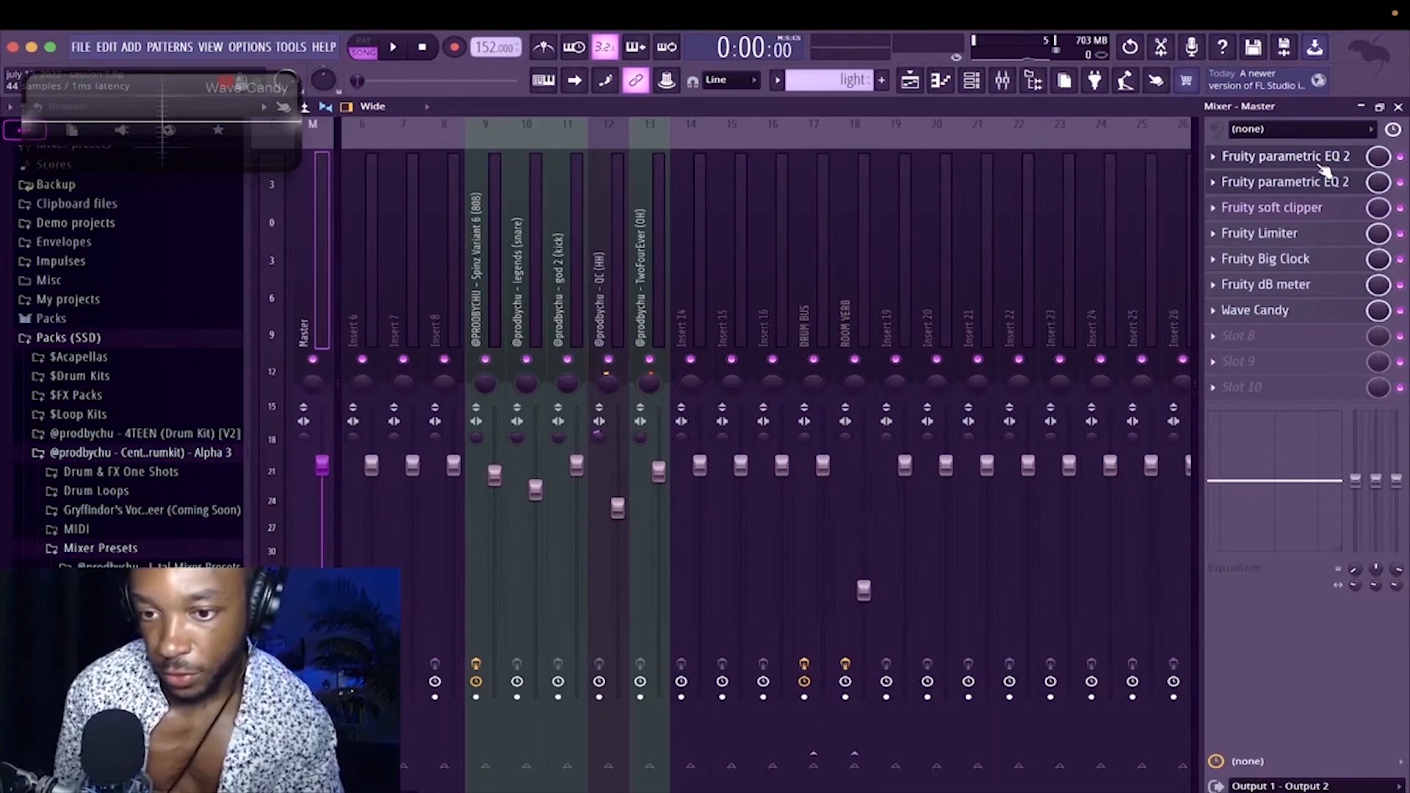
scroll(right, 3)
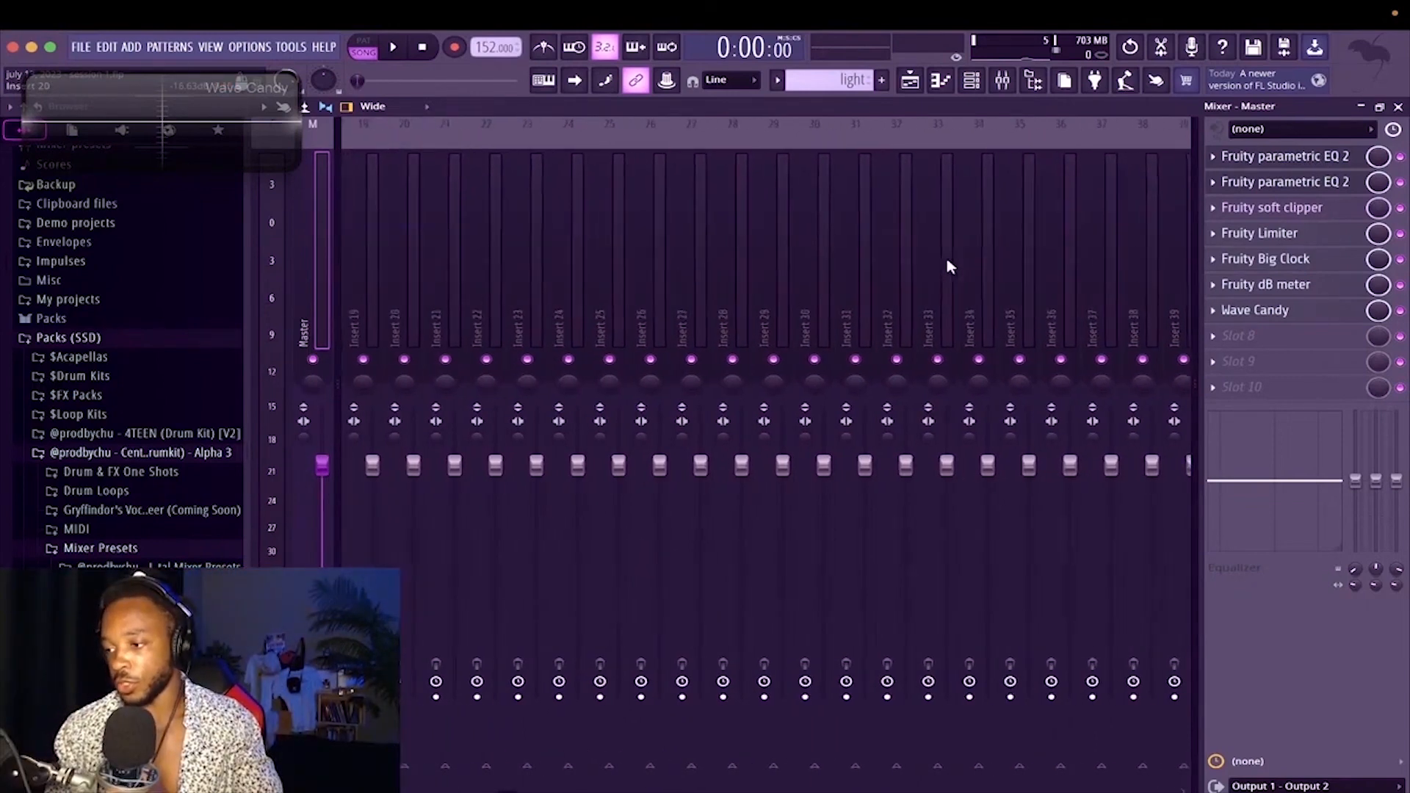